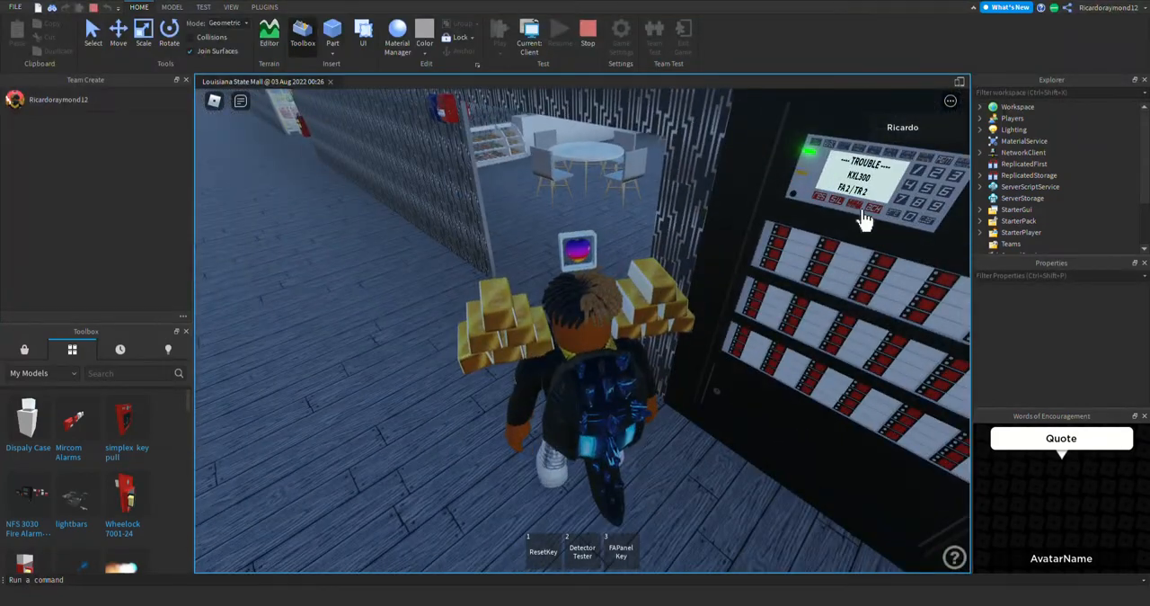
# Step: Leave the TROUBLE-state fire alarm panel and walk out to the crate-filled exterior loading area
pyautogui.click(870, 214)
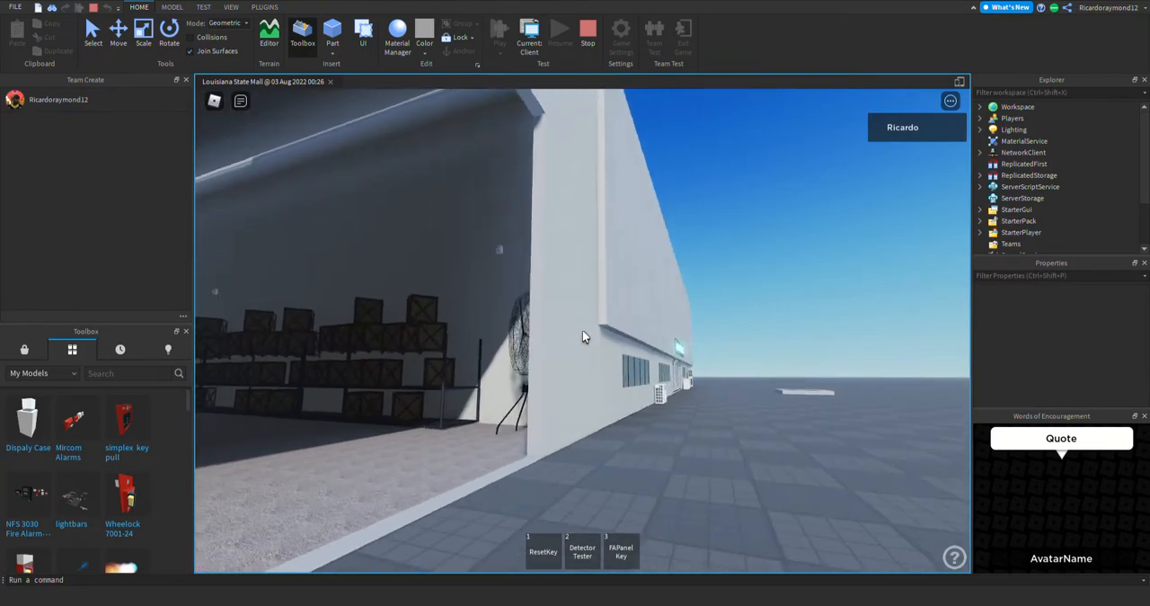
pyautogui.write(':speed me 8')
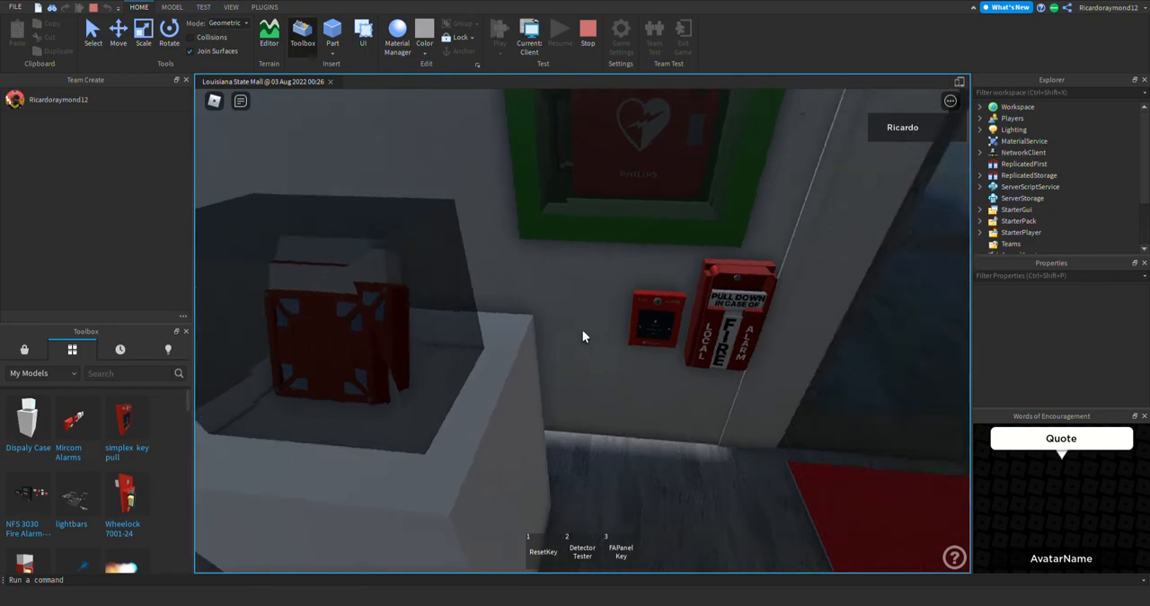
# Step: Key open the red LOCAL FIRE ALARM pull station with the equipped FAPanel Key
pyautogui.click(620, 551)
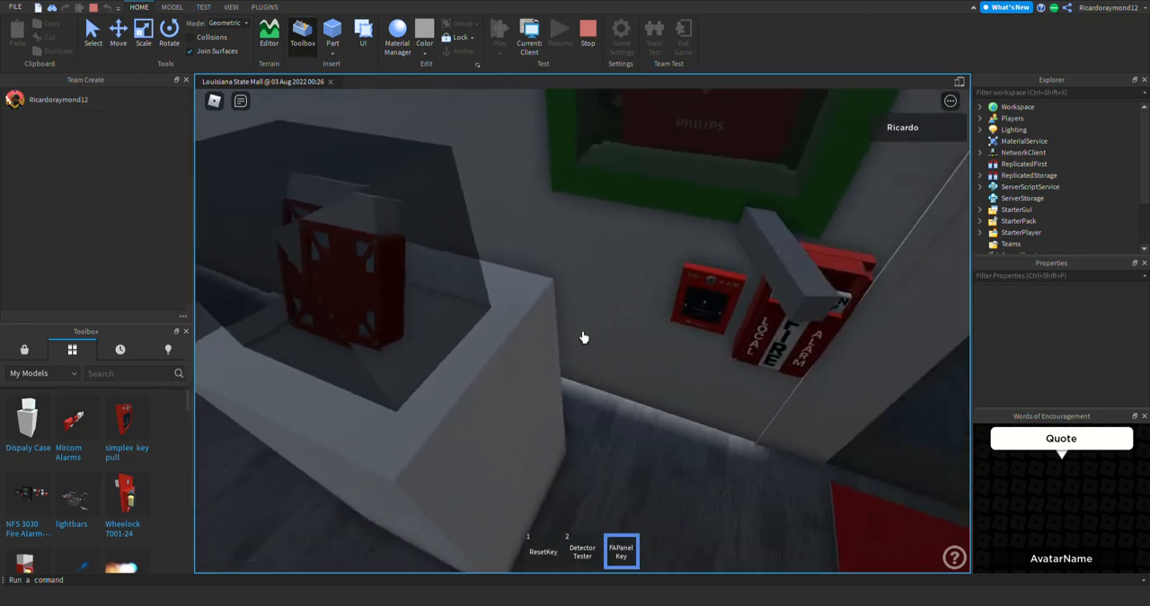